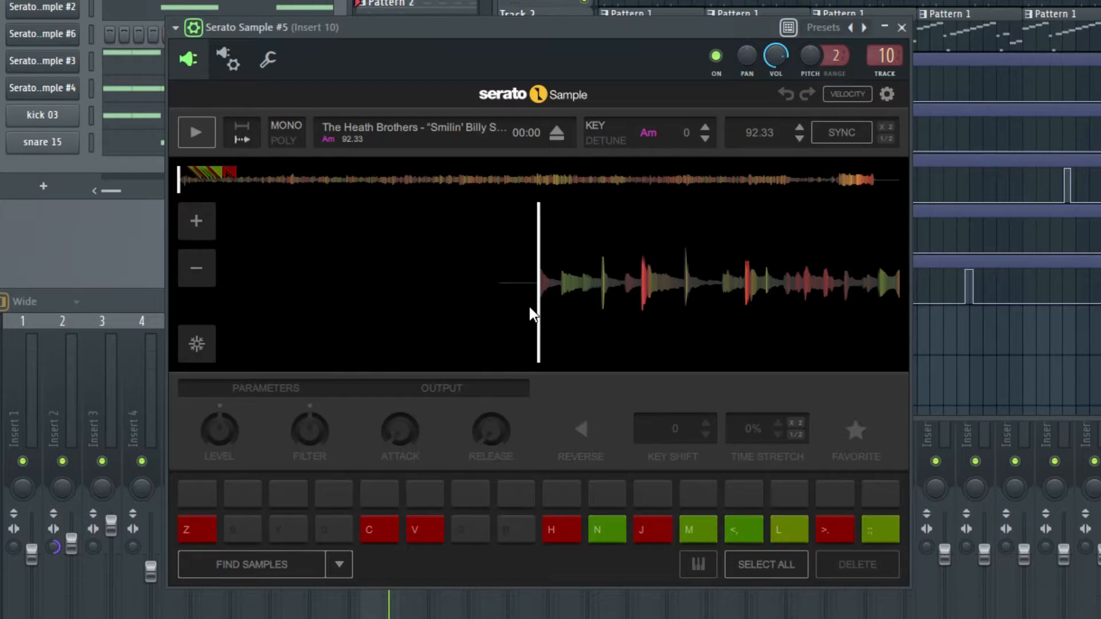
{"action": "mouse_move", "coordinate": [351, 255]}
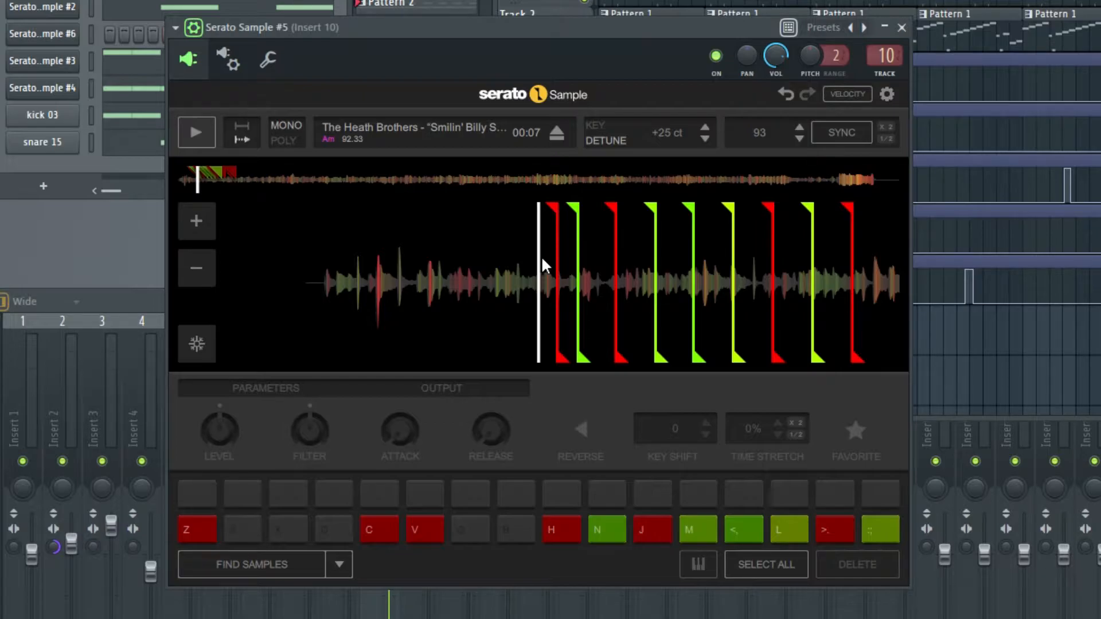
{"action": "left_click", "coordinate": [196, 132]}
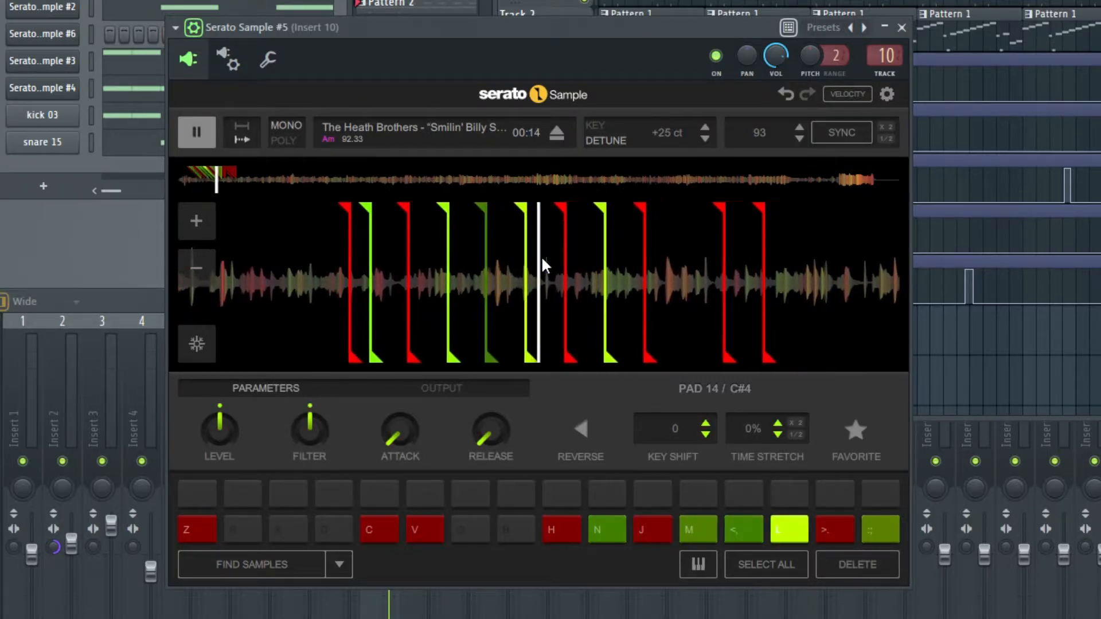
{"action": "left_click", "coordinate": [834, 528]}
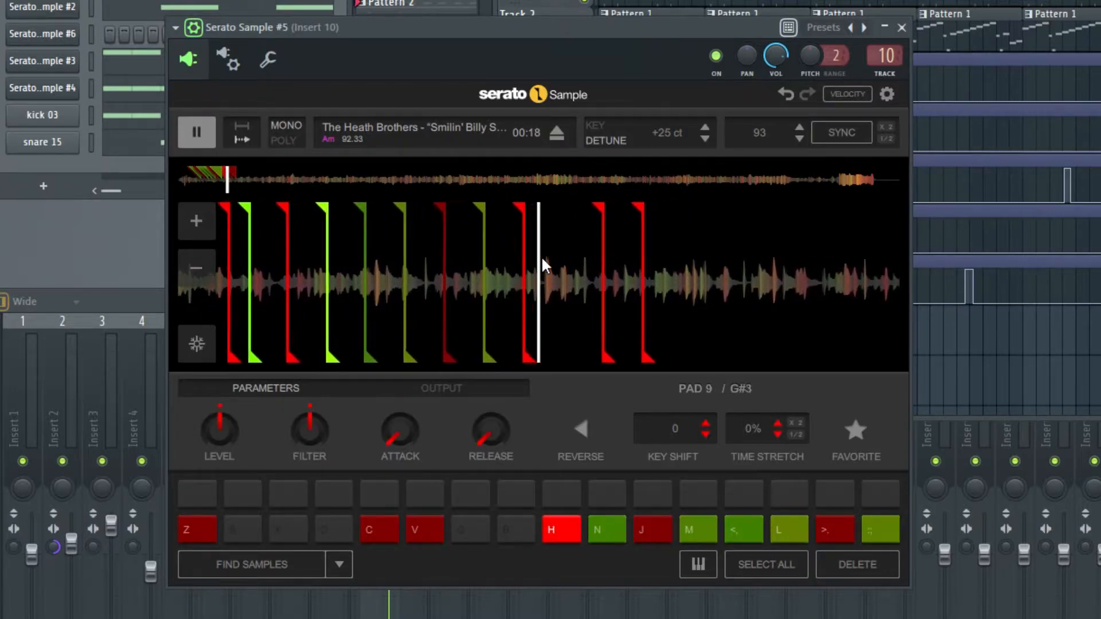
{"action": "left_click", "coordinate": [607, 529]}
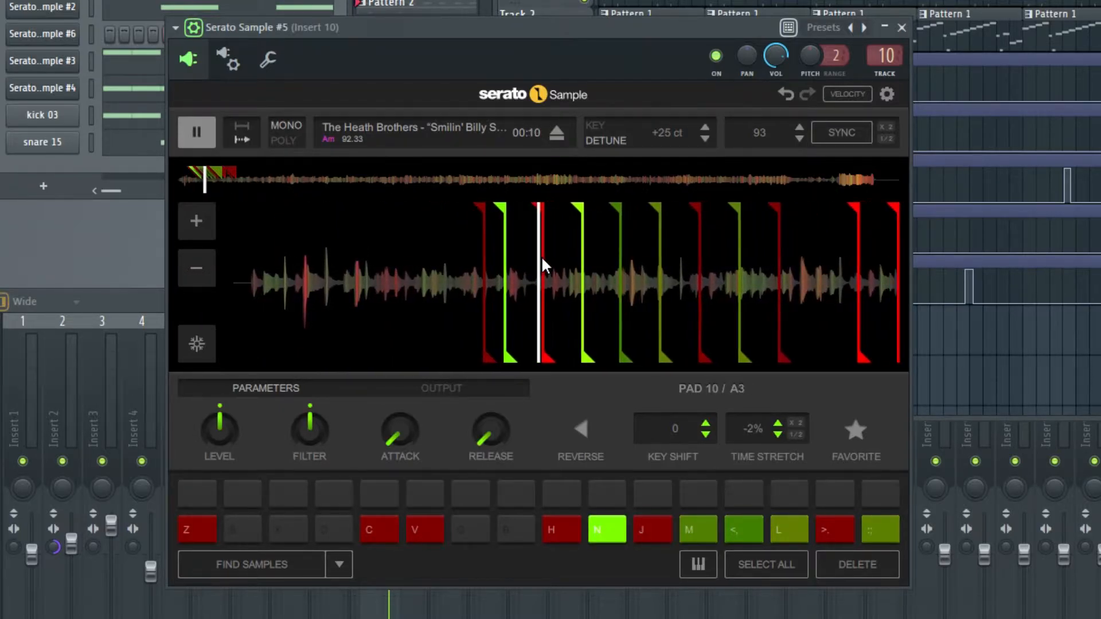
{"action": "left_click", "coordinate": [698, 529]}
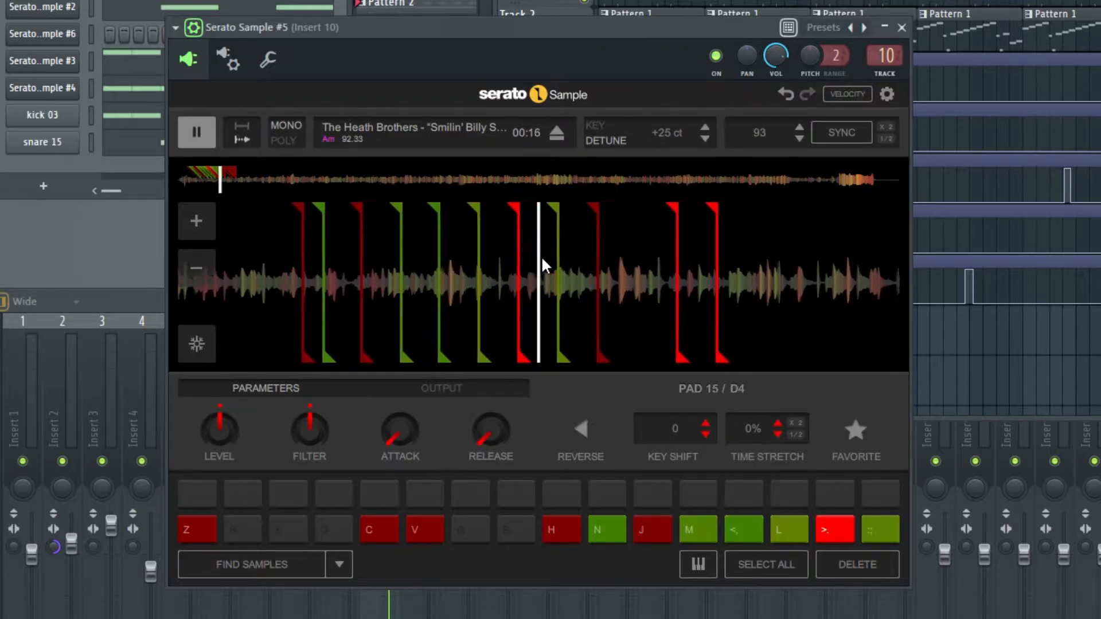
{"action": "left_click", "coordinate": [561, 528]}
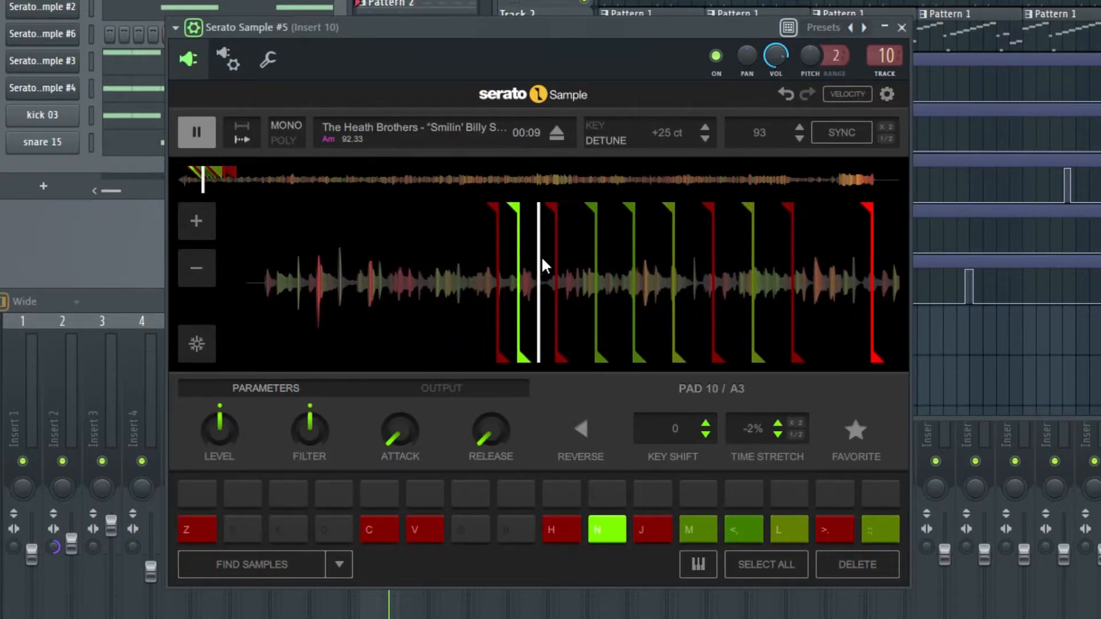
{"action": "left_click", "coordinate": [424, 529]}
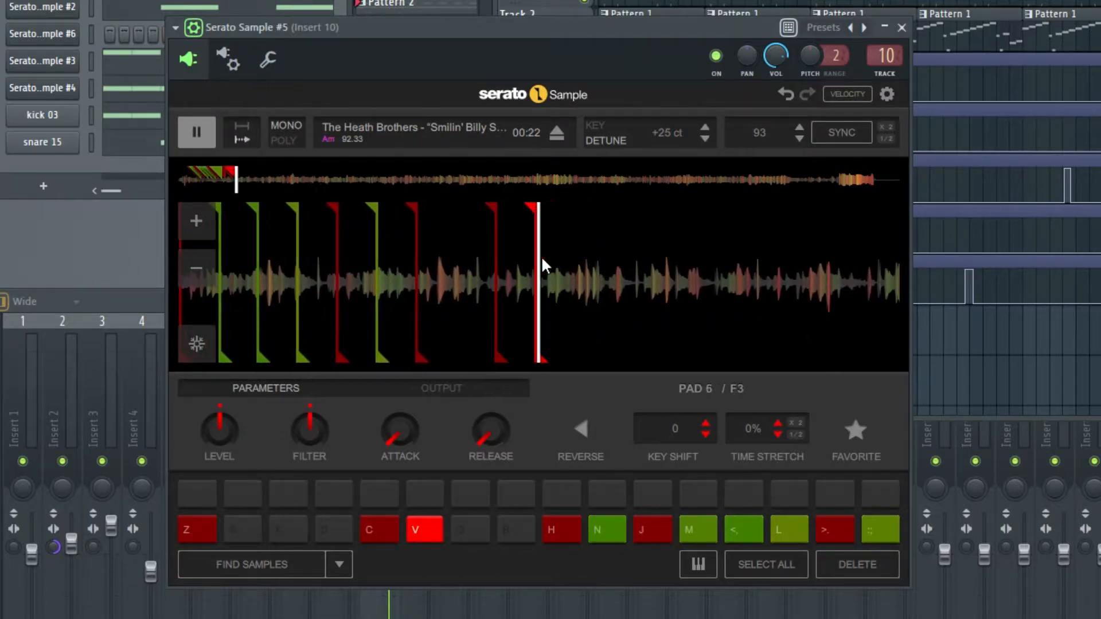
{"action": "left_click", "coordinate": [743, 529]}
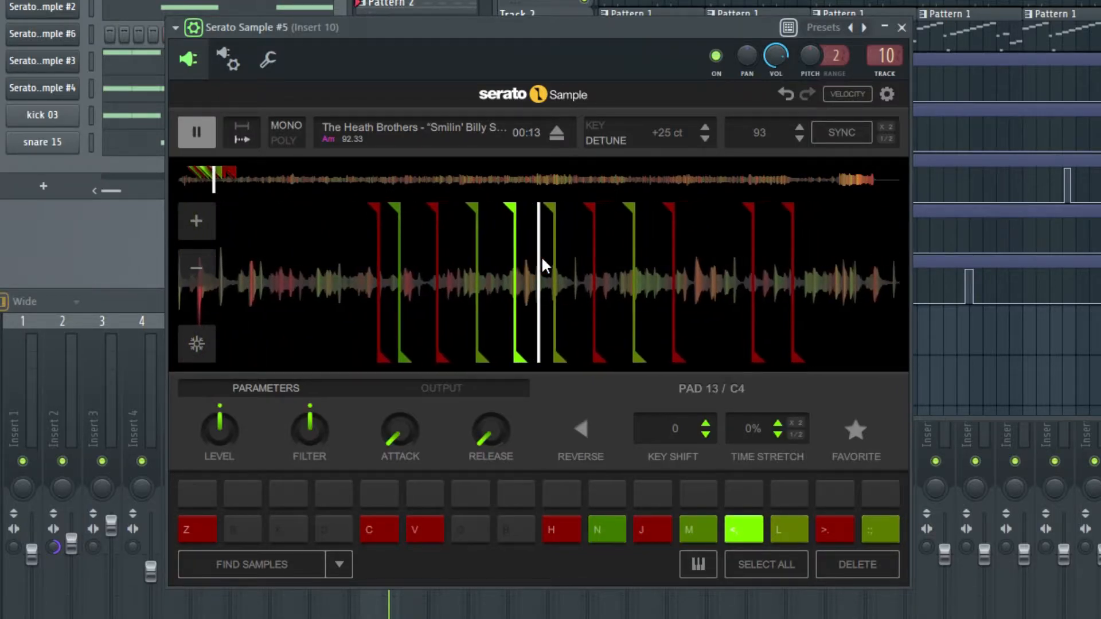
{"action": "left_click", "coordinate": [788, 528]}
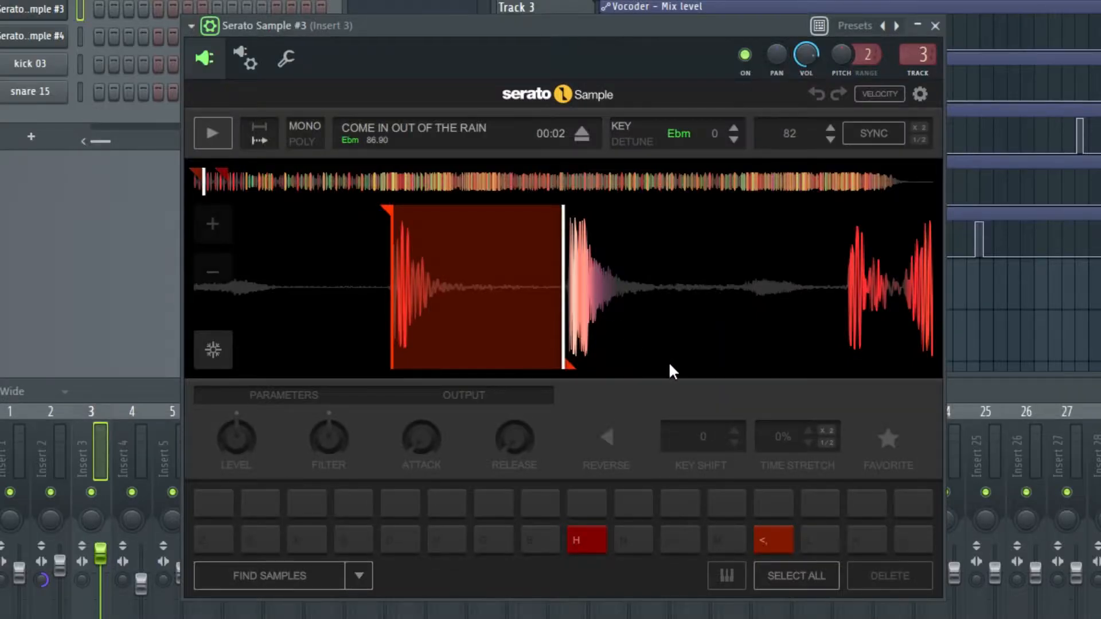
{"action": "mouse_move", "coordinate": [686, 321]}
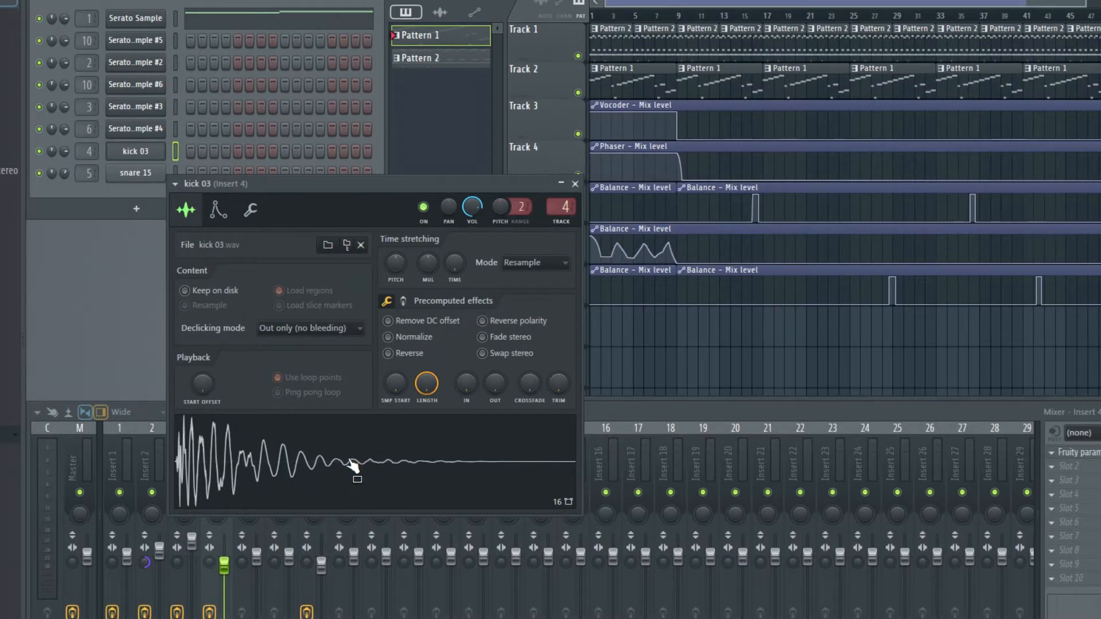
Open the kick 03 channel's Sampler settings from the Channel Rack.
{"action": "left_click", "coordinate": [134, 173]}
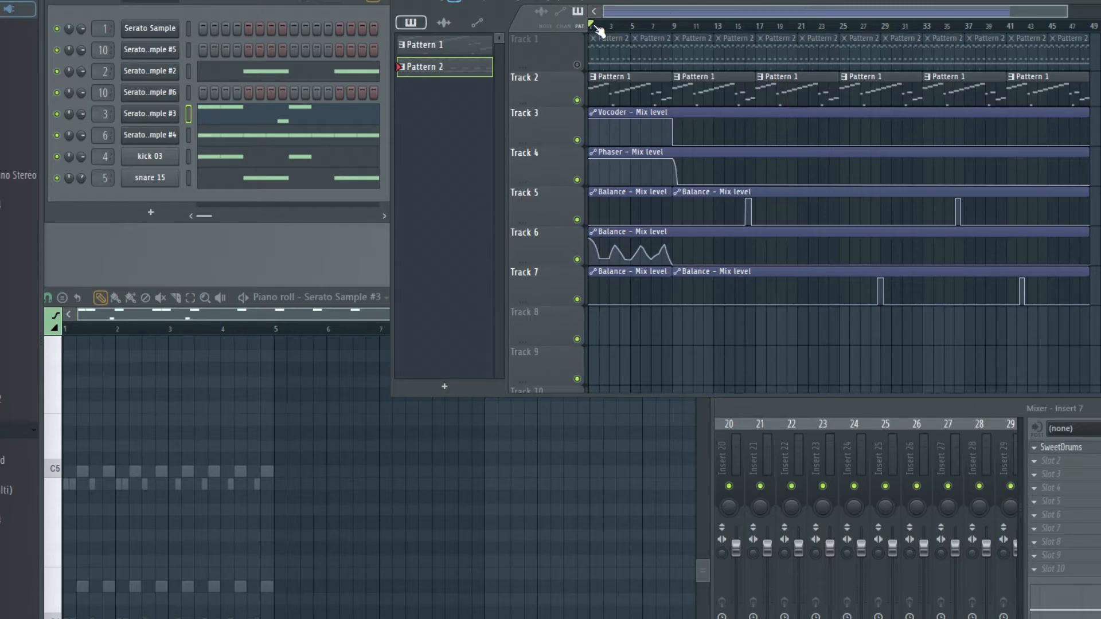
Play the arrangement from bar one and unmute Track 1's Pattern 2 drums.
{"action": "left_click", "coordinate": [625, 112]}
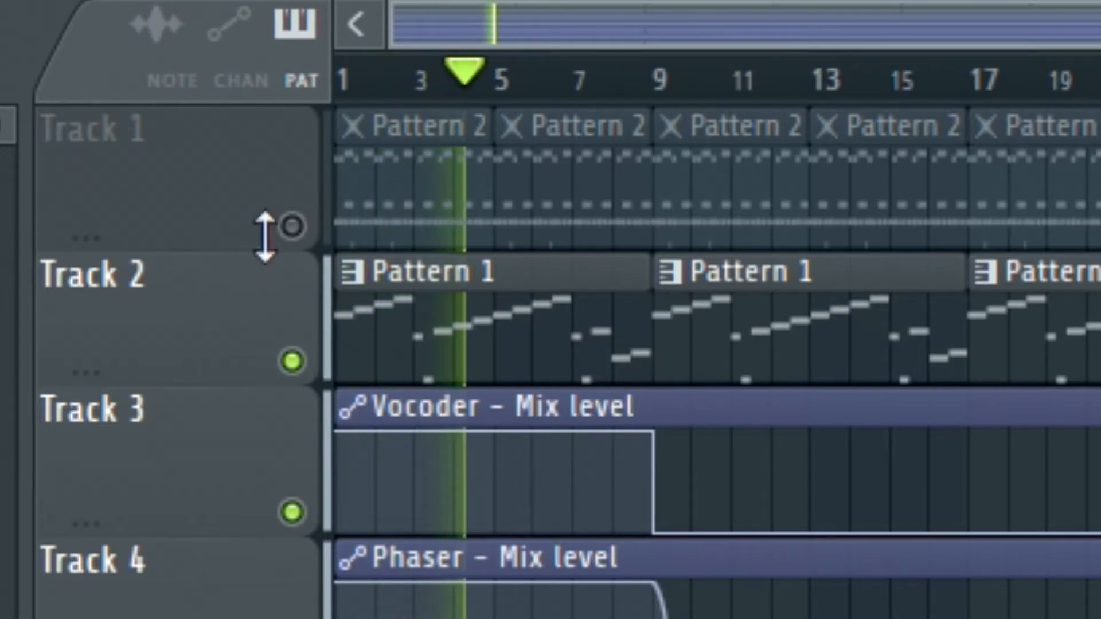
{"action": "left_click", "coordinate": [291, 227]}
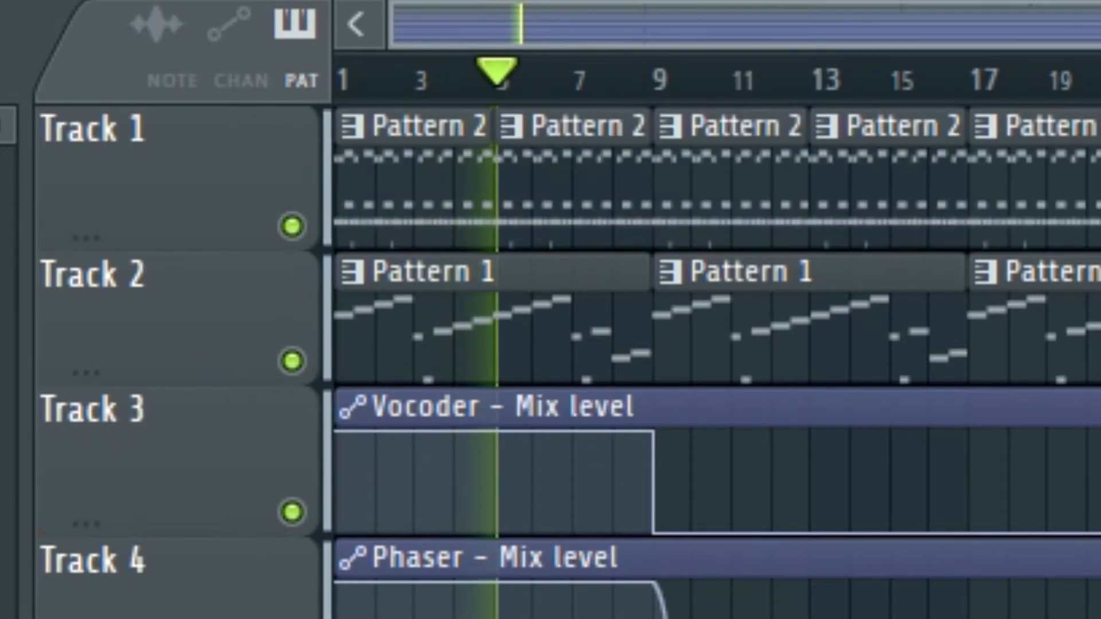